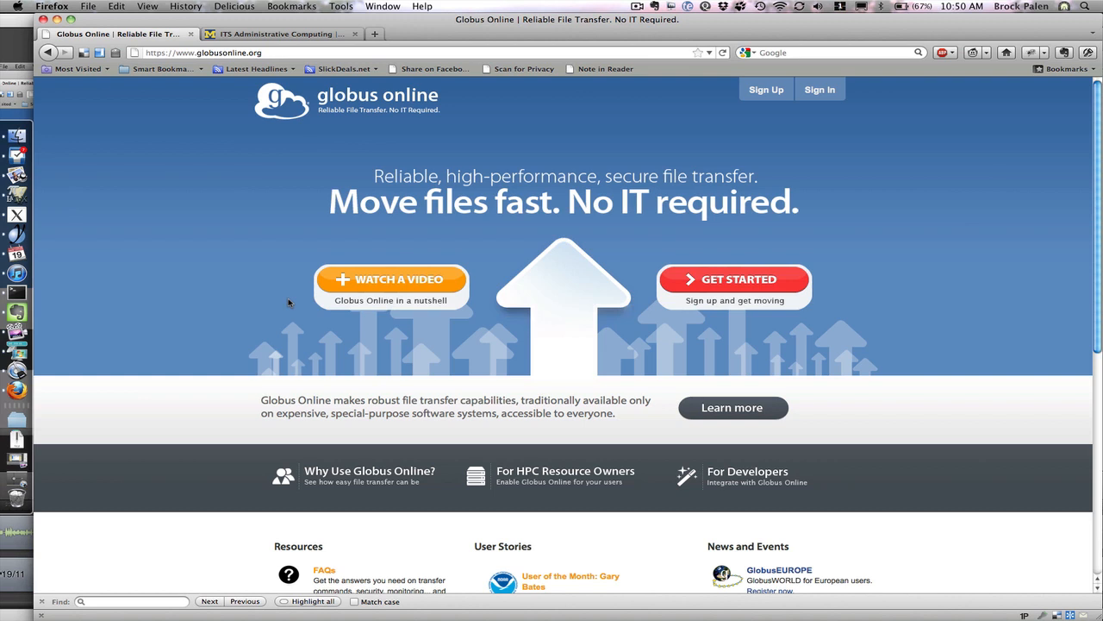
pyautogui.moveTo(721, 134)
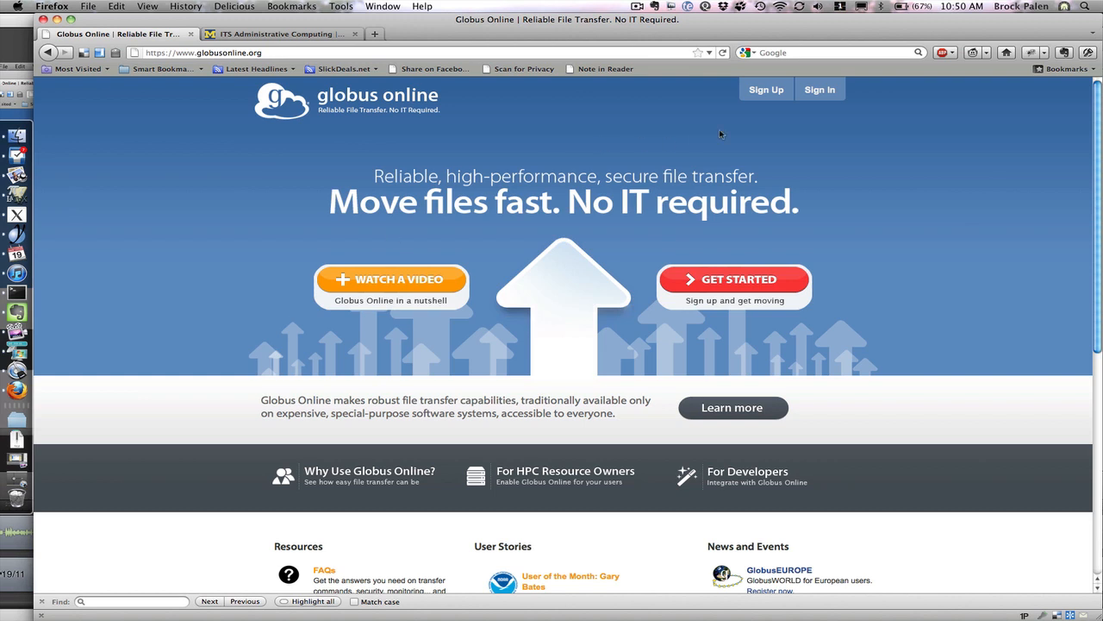
# Sign in to Globus Online and save the Globus Connect for Linux package
pyautogui.click(819, 89)
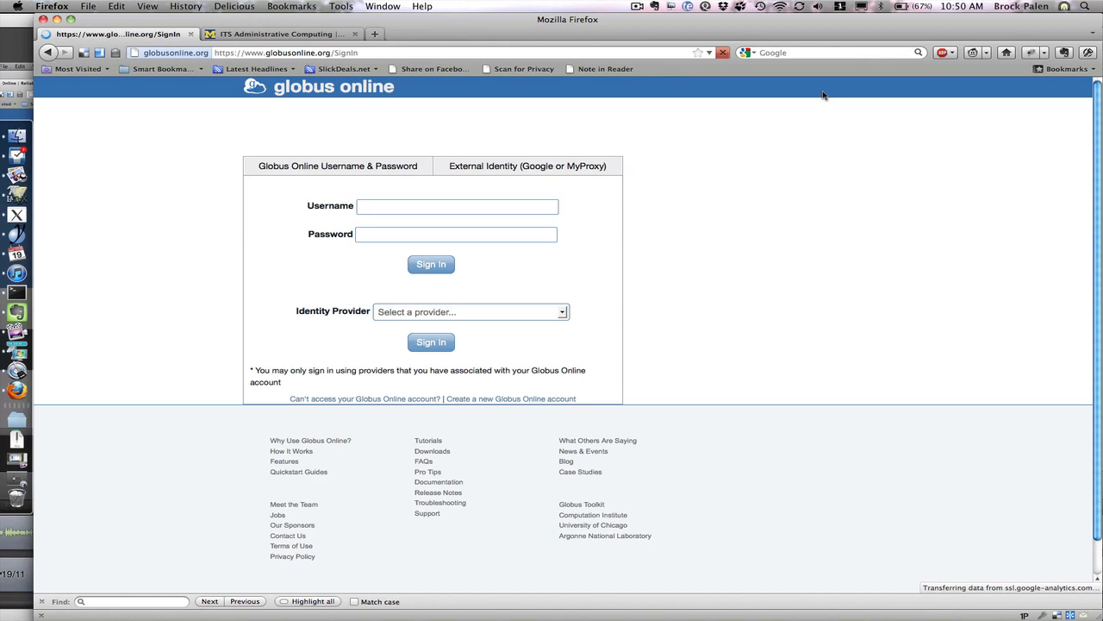
pyautogui.click(431, 264)
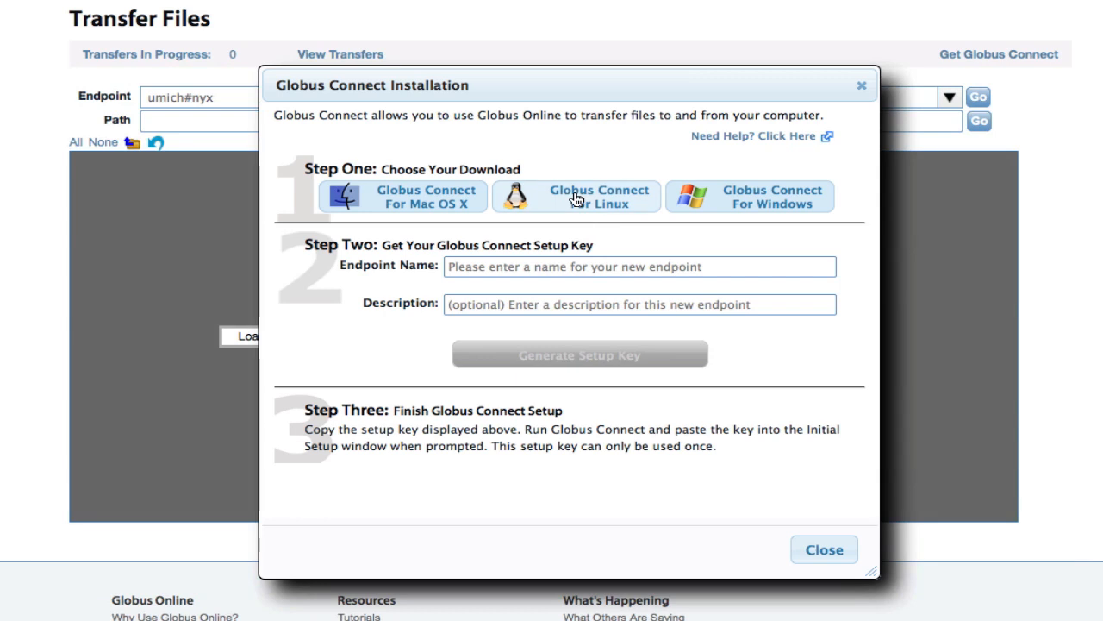
pyautogui.click(576, 197)
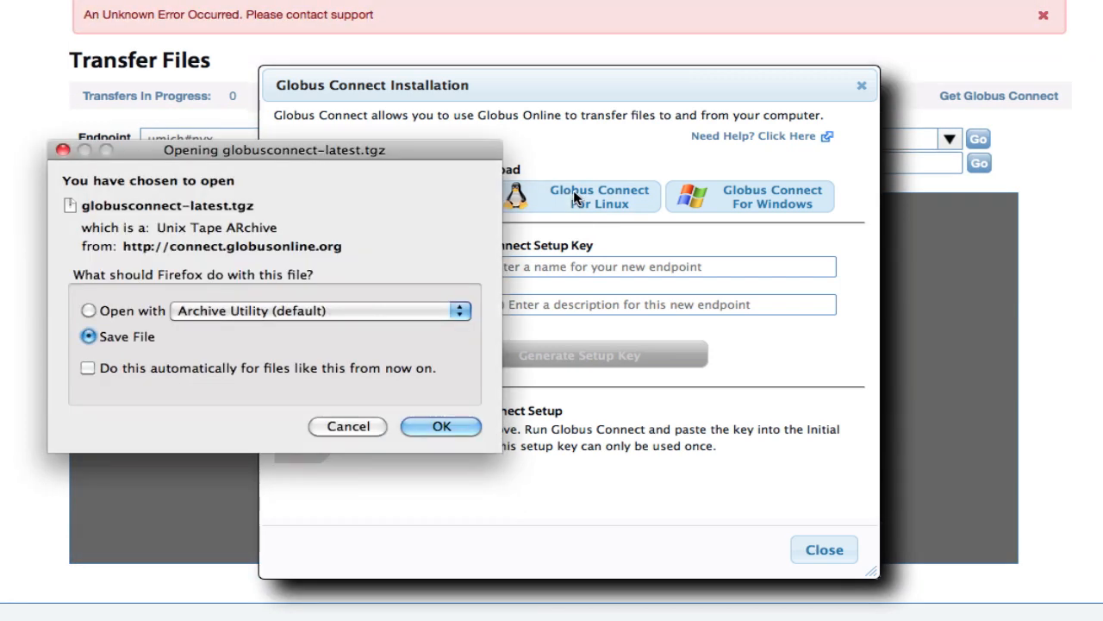
pyautogui.click(440, 425)
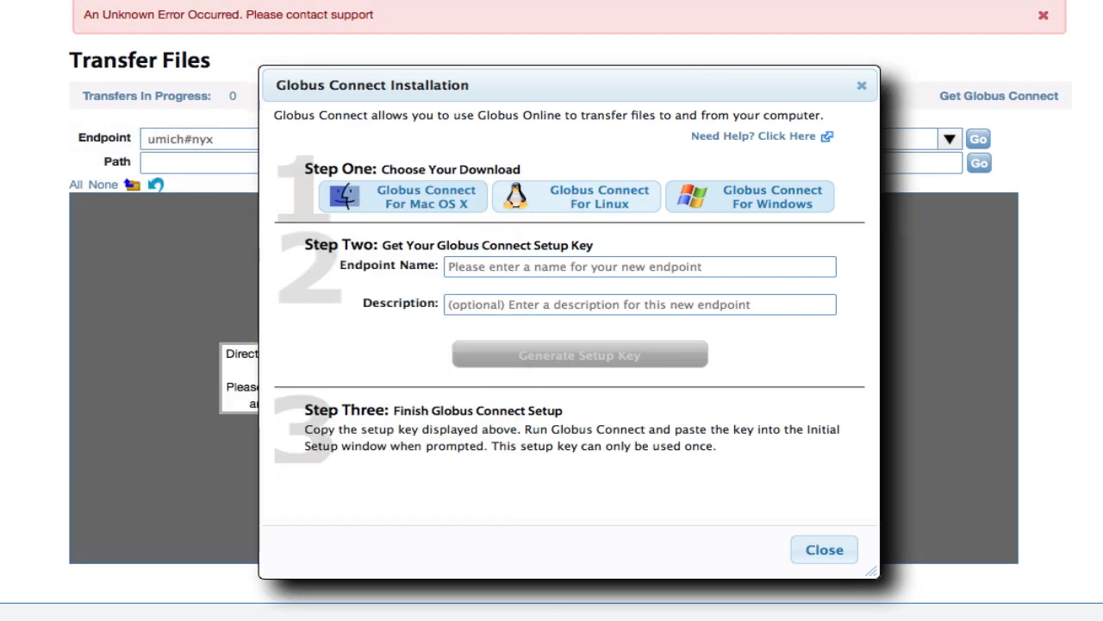
pyautogui.click(640, 266)
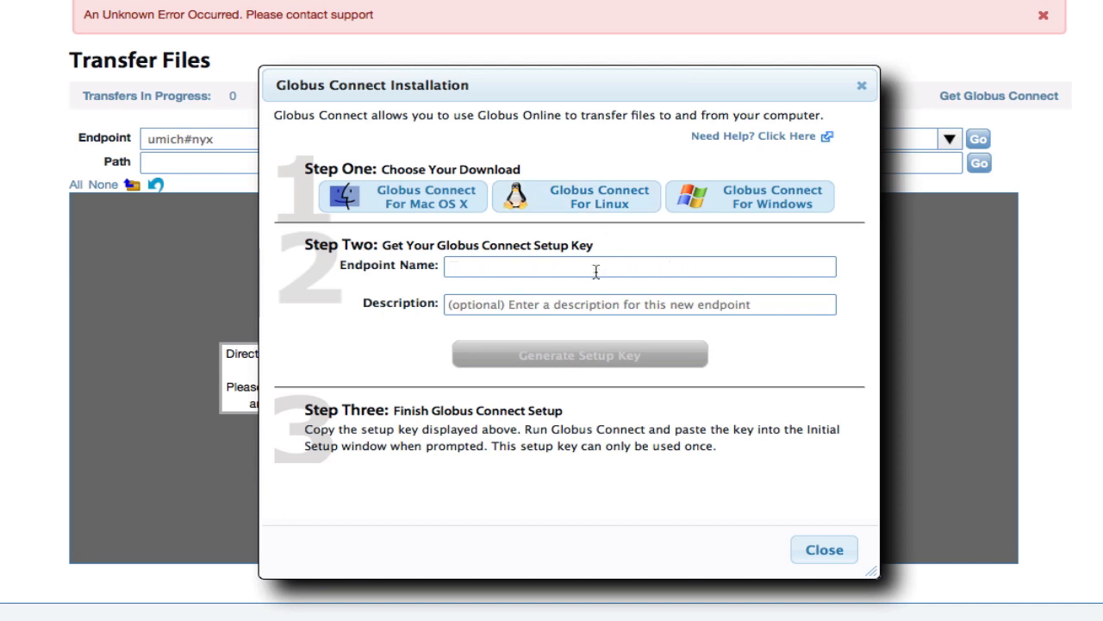
# Enter endpoint name mylinuxmachine with a short description and generate its setup key
pyautogui.write('mylinuxmachine')
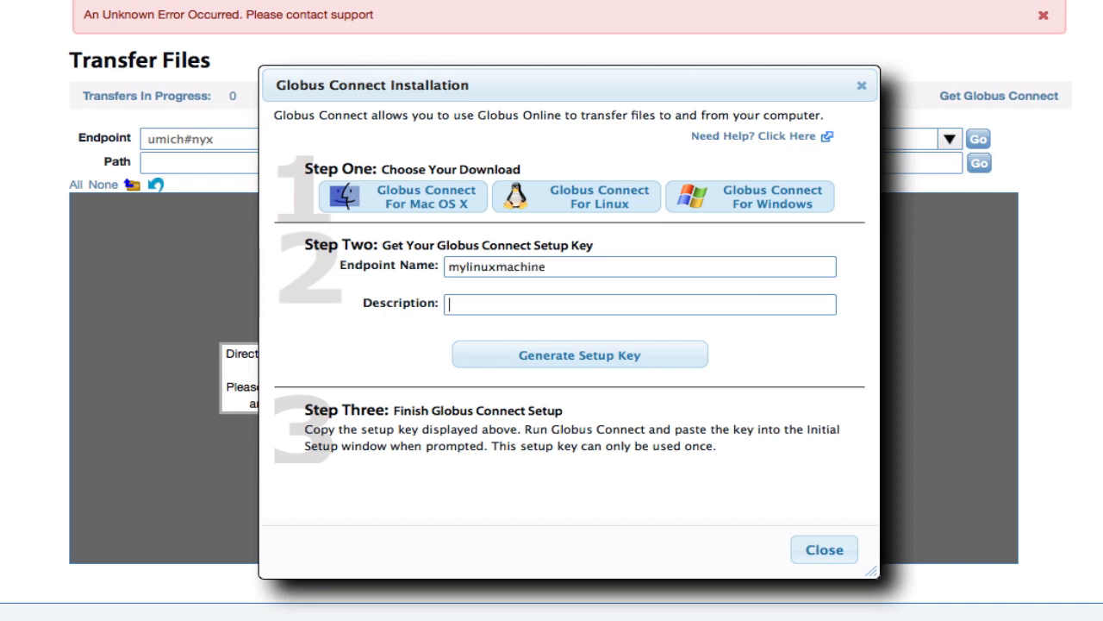
pyautogui.write('my linu machine')
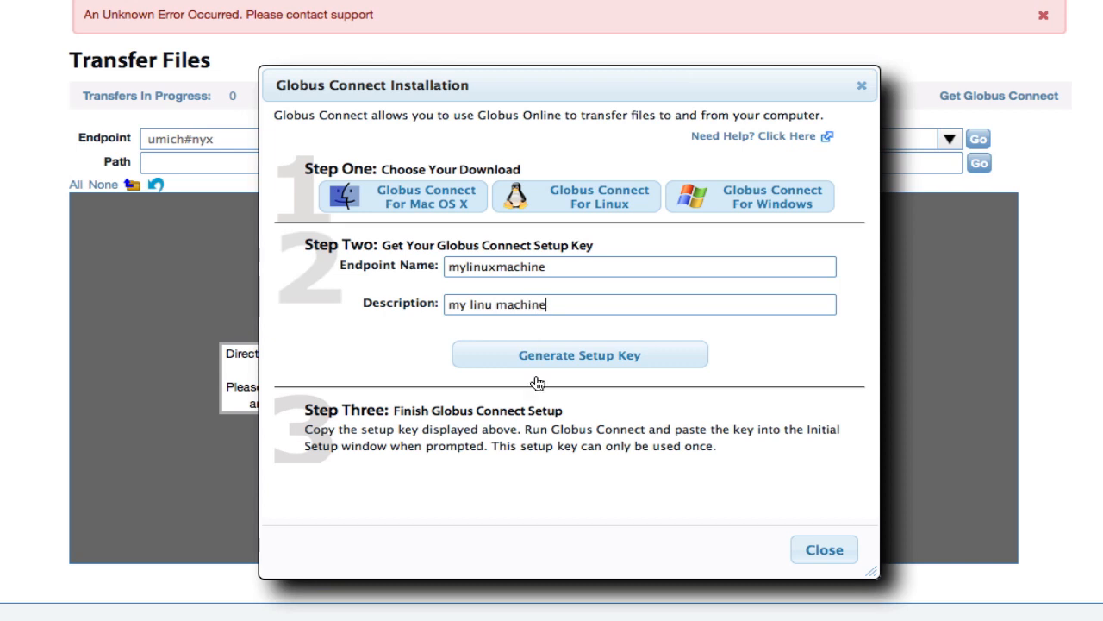
pyautogui.click(580, 353)
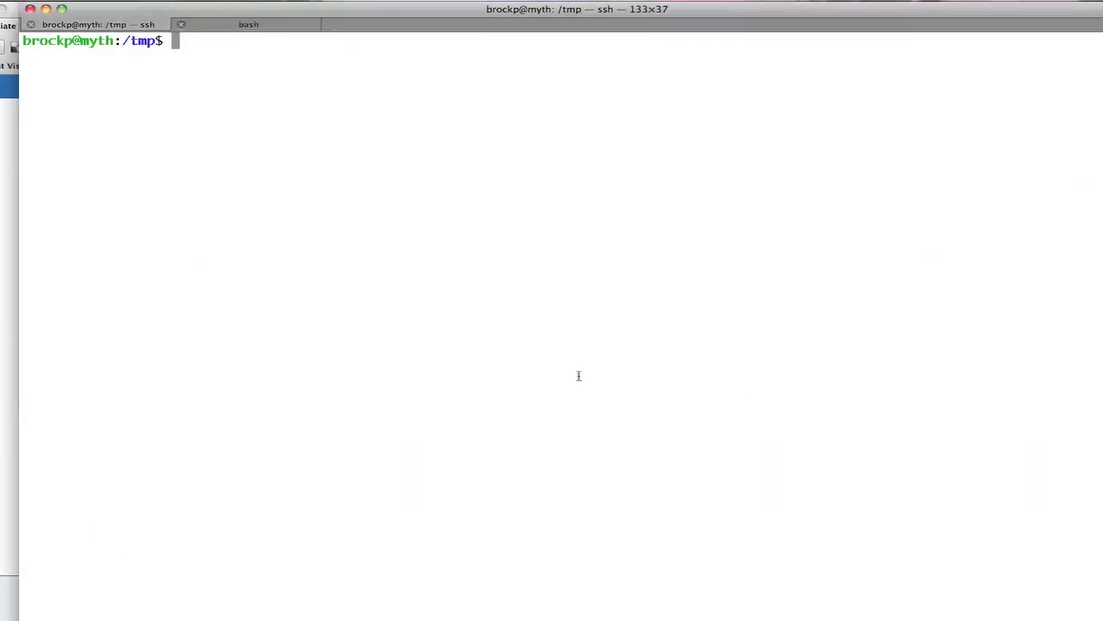
# Extract globusconnect-latest.tgz with tar -xzf and change into globusconnect-1.0/
pyautogui.write('ls globusconnect-latest.tgz')
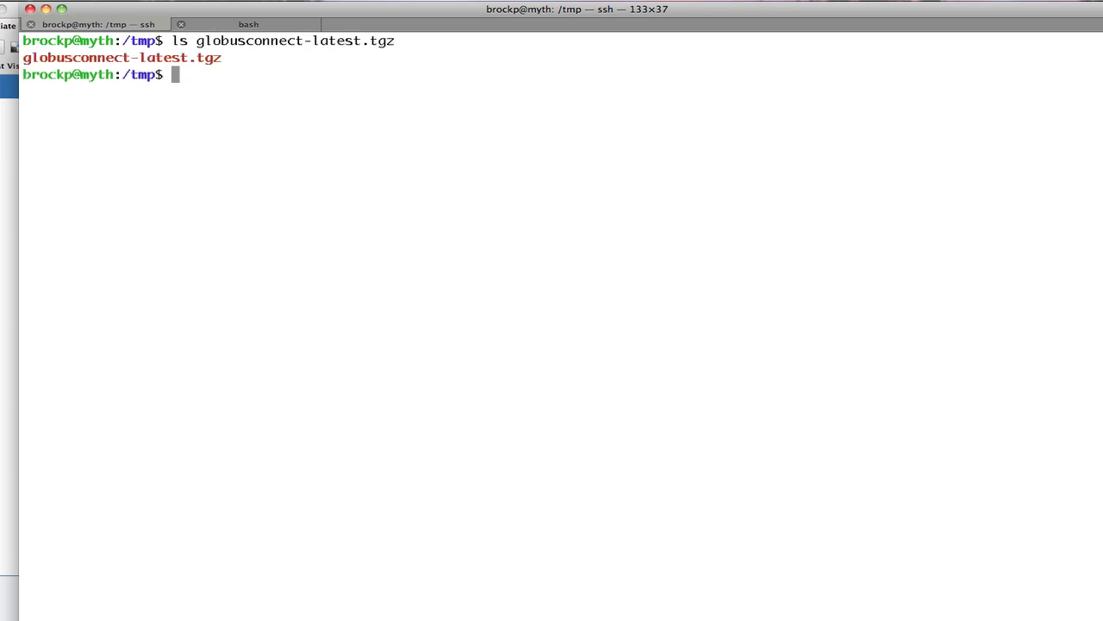
pyautogui.write('tar -')
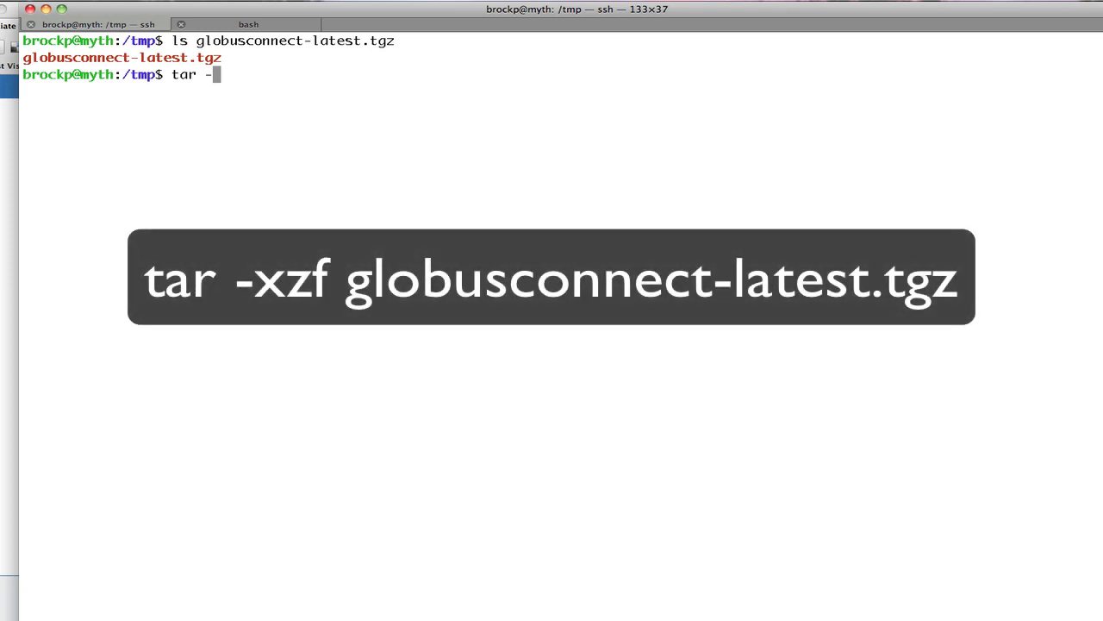
pyautogui.write('xzf globusconnect-latest.tgz')
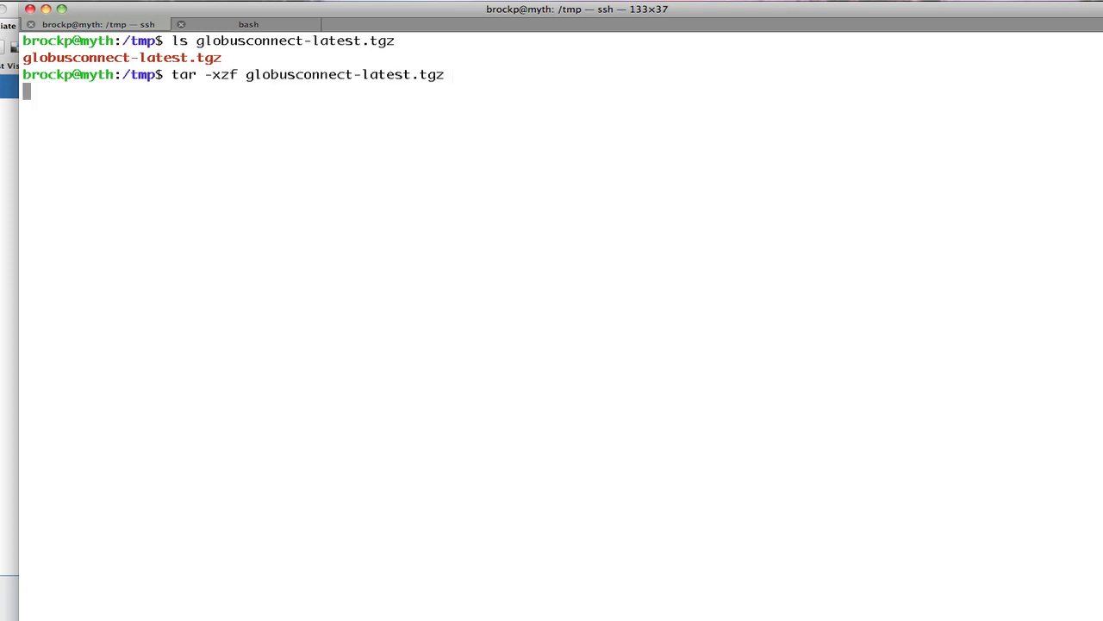
pyautogui.write('cd globusconnect-1.0/')
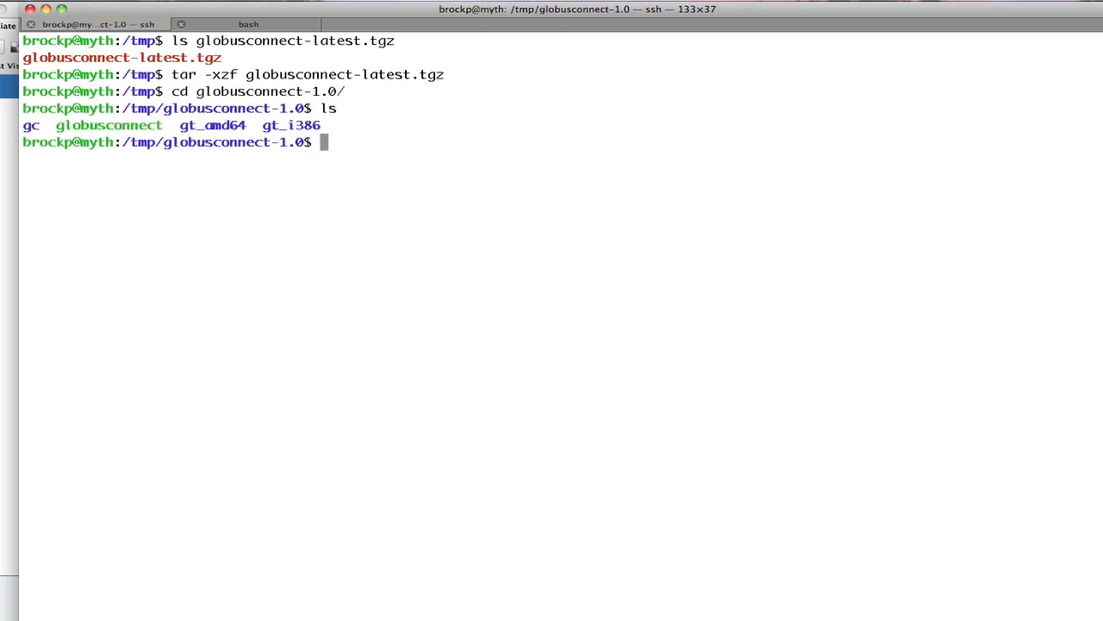
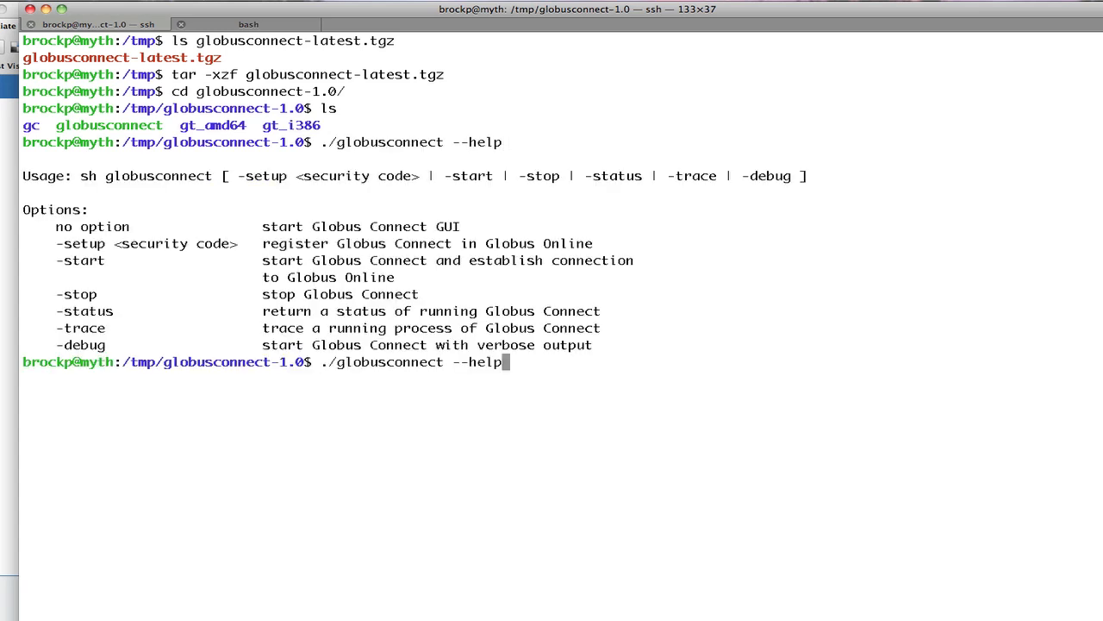
# Show globusconnect's usage and options with ./globusconnect --help
pyautogui.press('BackSpace')
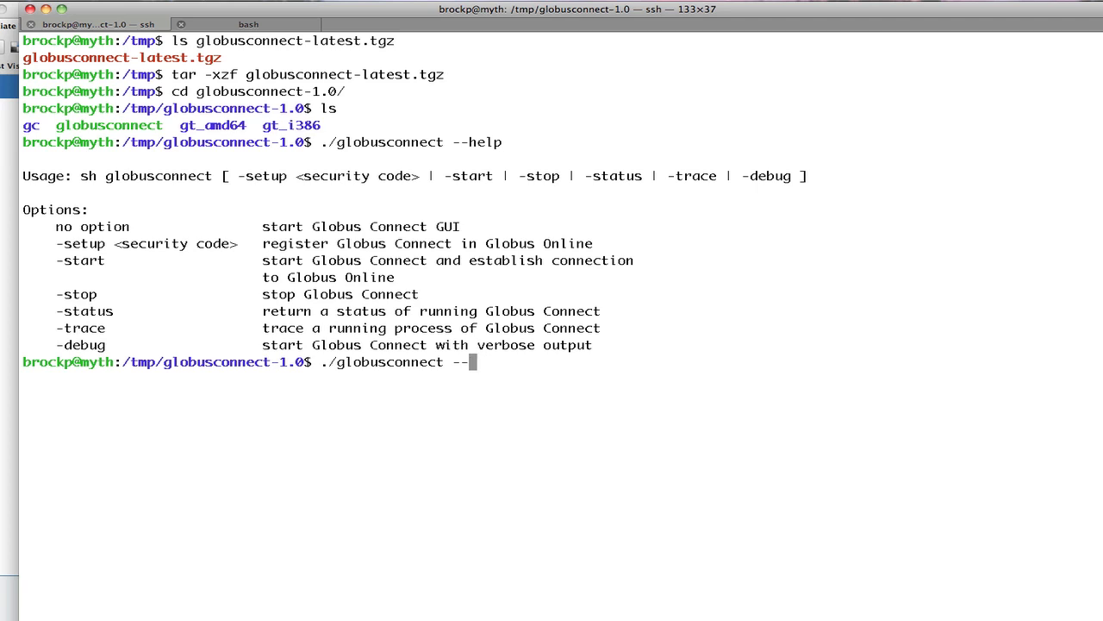
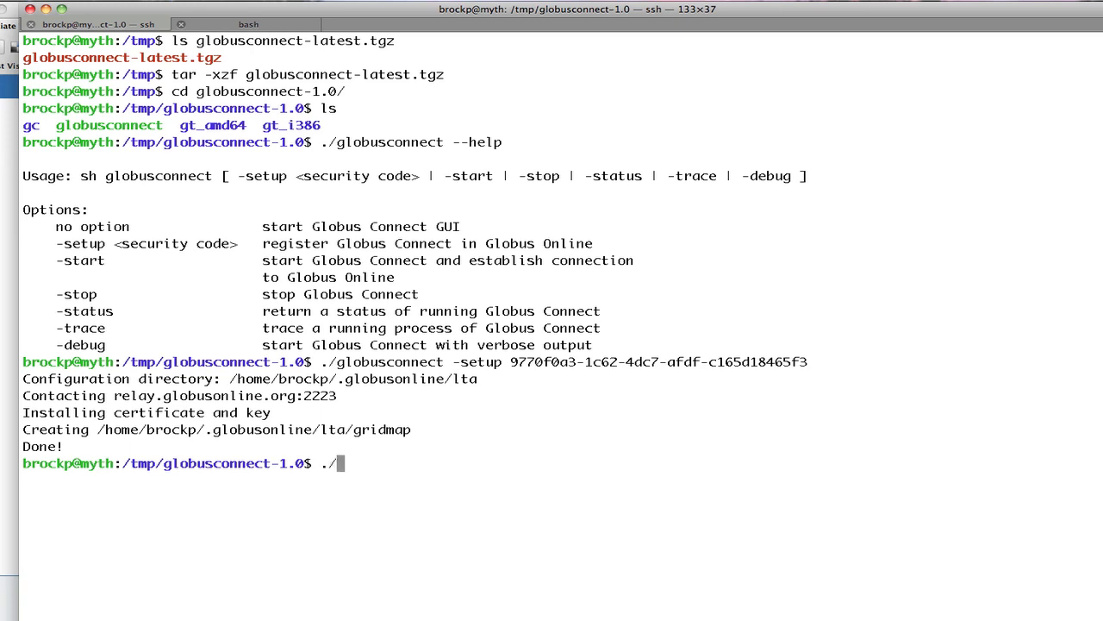